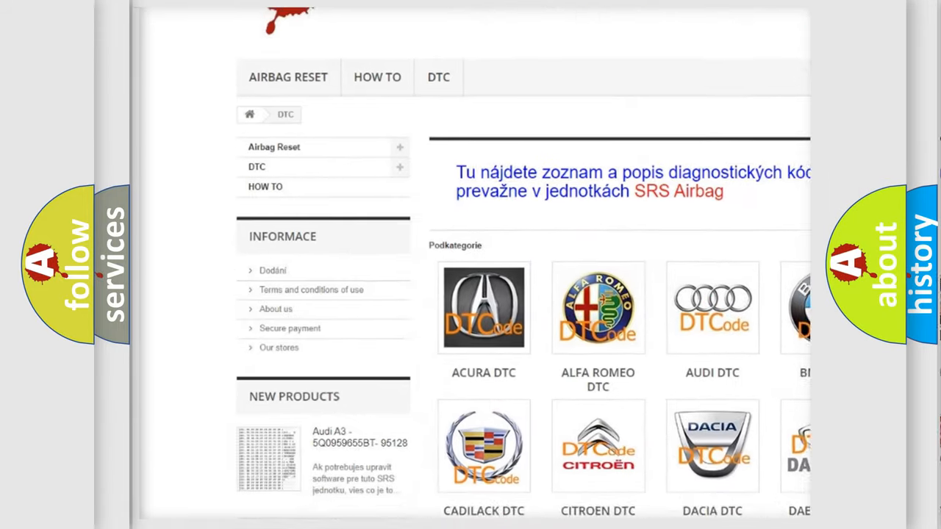
Scroll down through the P1137 card to reveal its Cause section.
scroll(down, 3)
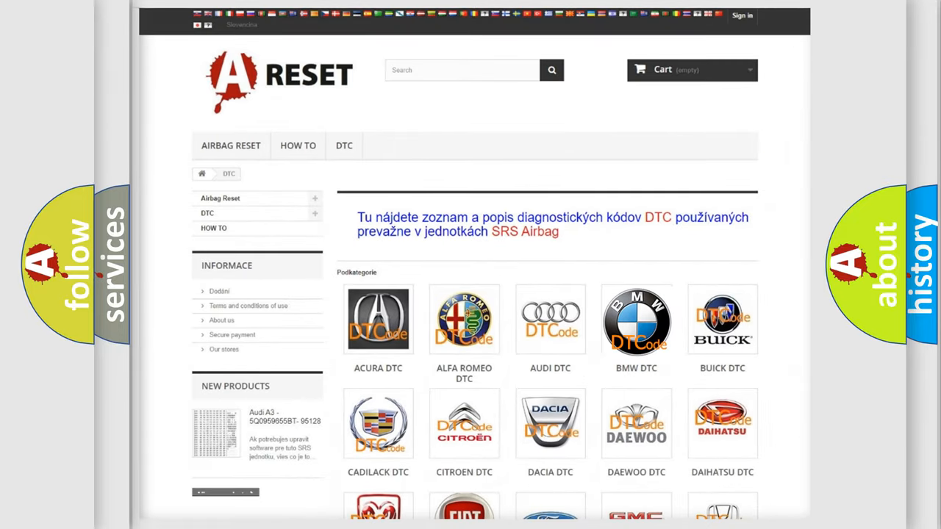
scroll(down, 3)
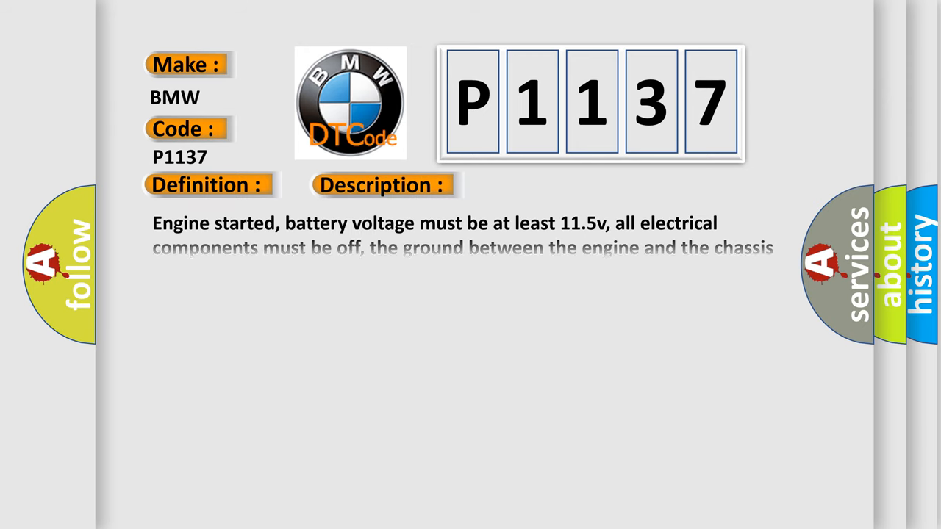
Advance the slide to show the full Cause list, ending with excessive fuel pressure.
click(540, 185)
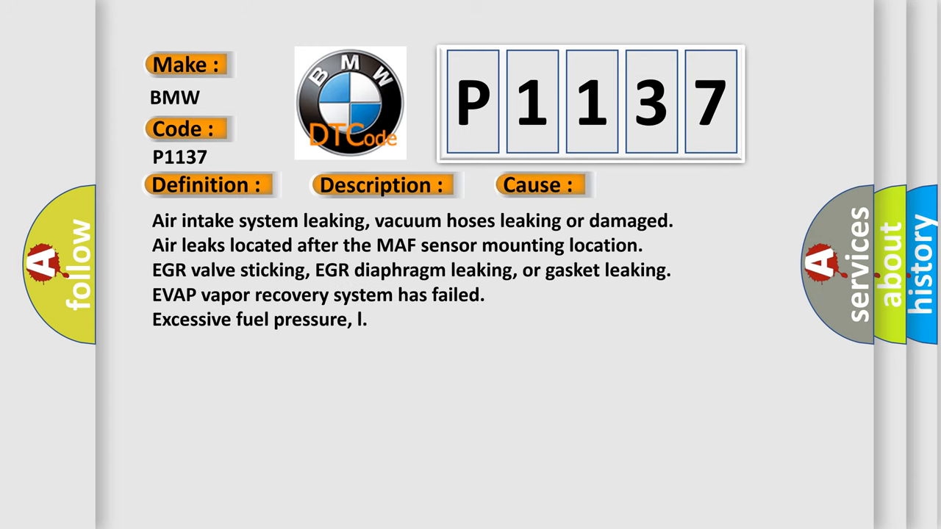